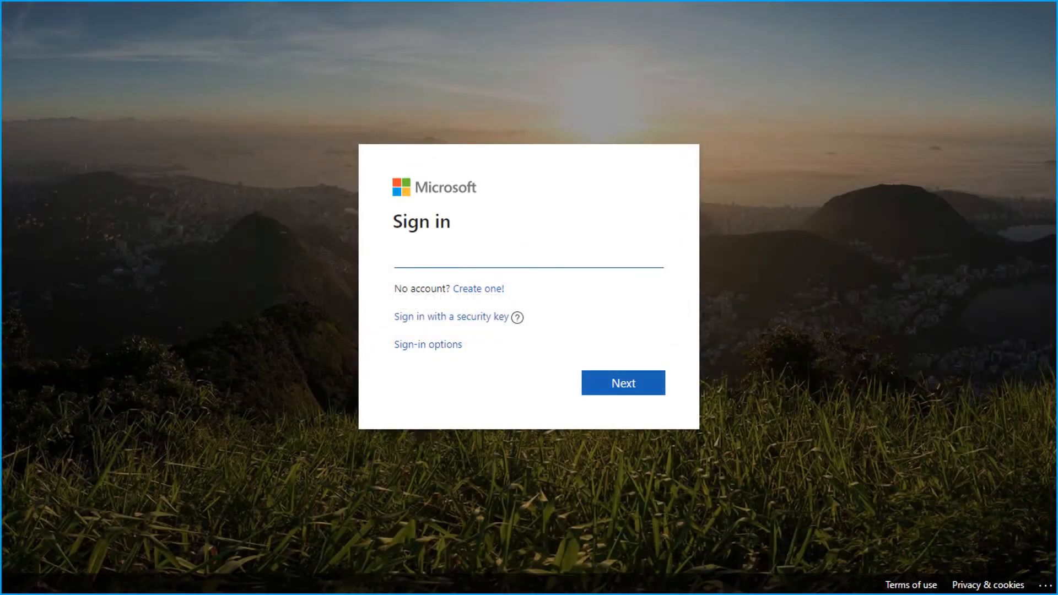
Sign in to Microsoft Account, verify the code, and reach App passwords under More security options
left_click(621, 382)
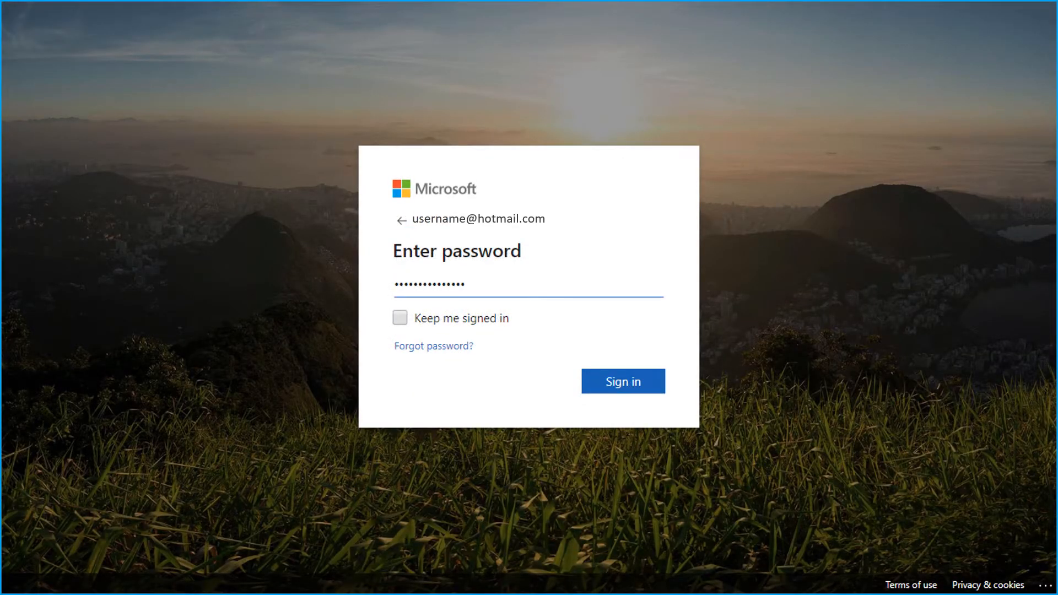
left_click(622, 381)
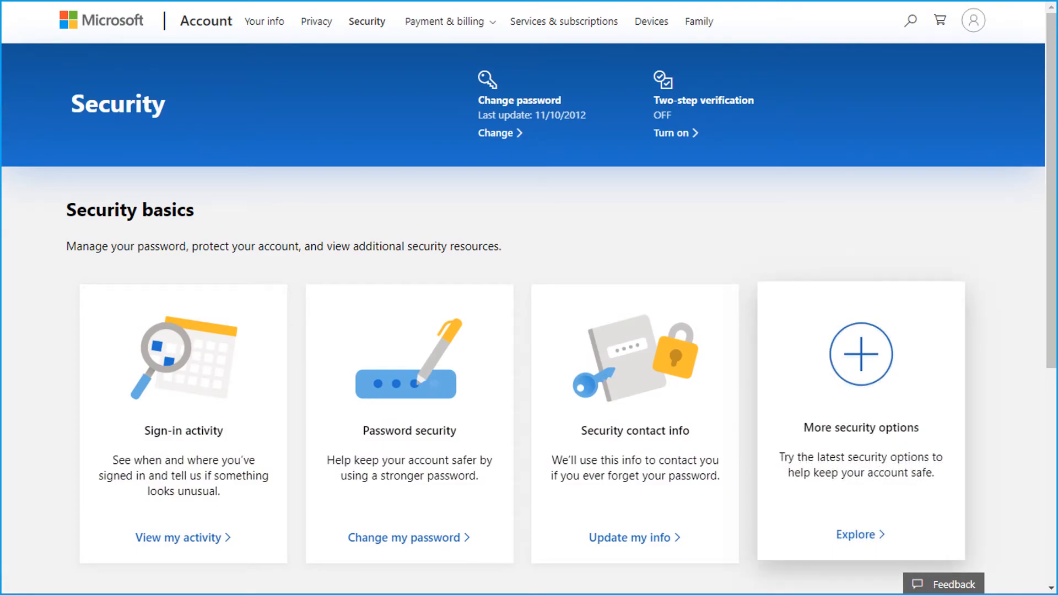
left_click(859, 534)
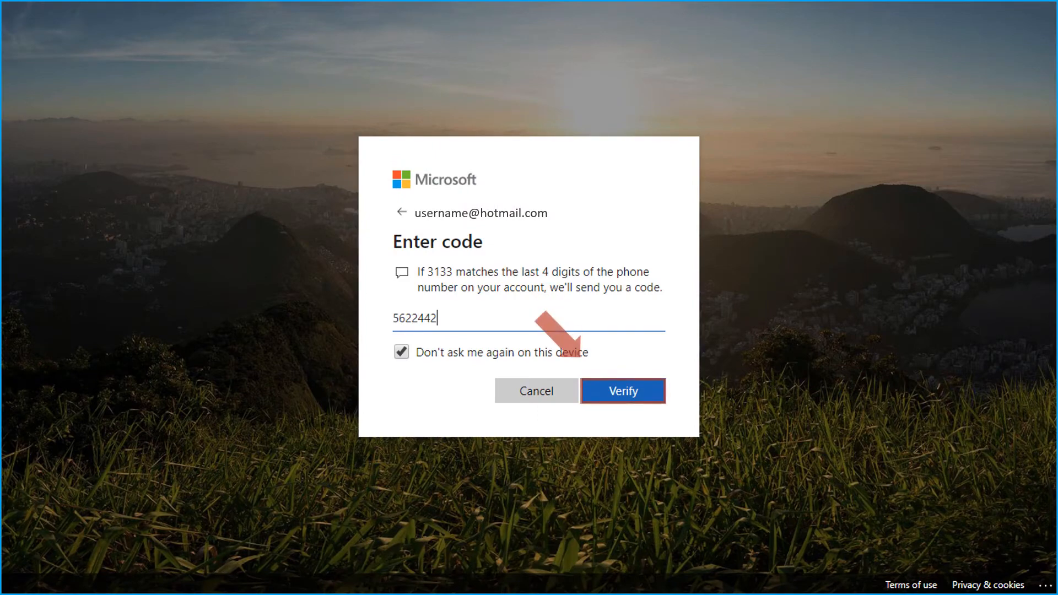
left_click(621, 391)
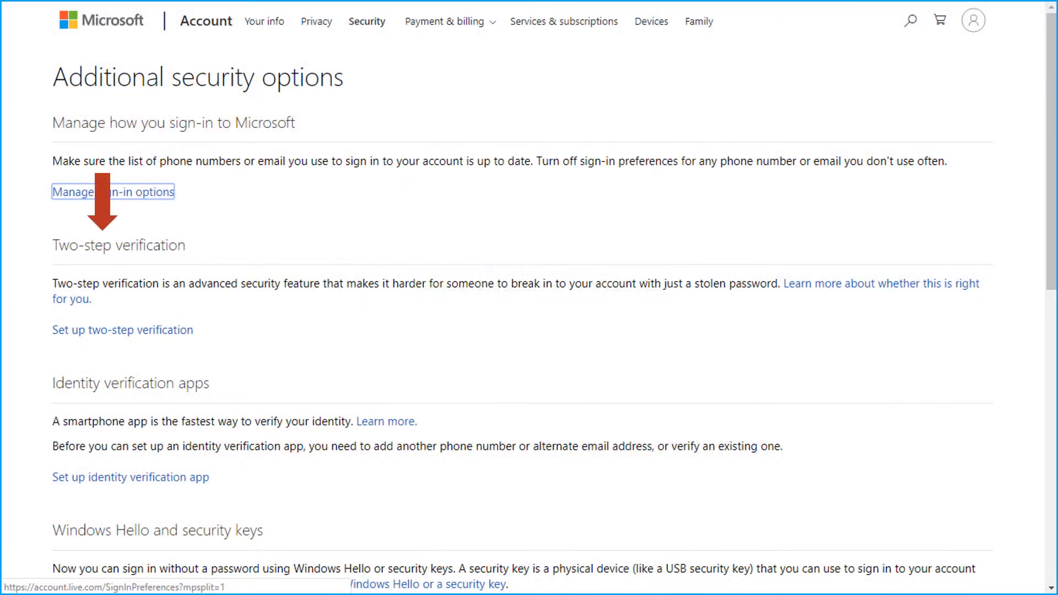
scroll("down", 3)
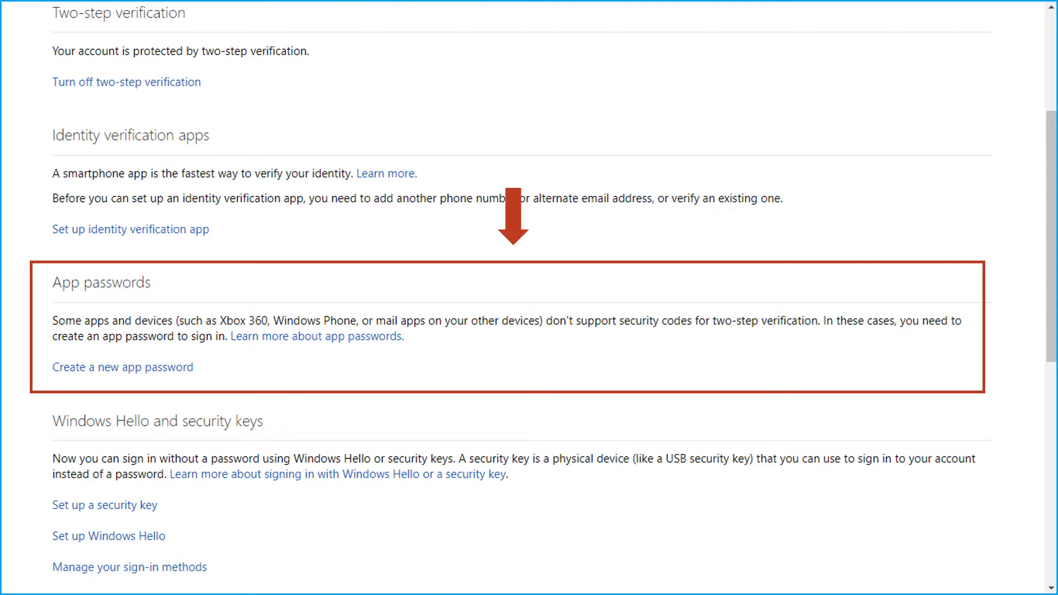
left_click(122, 367)
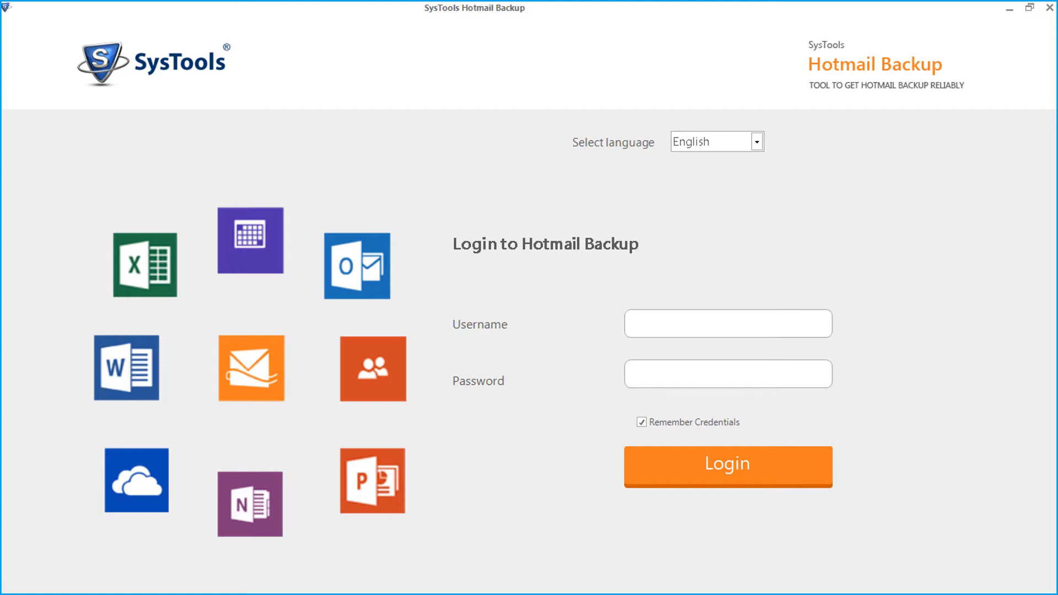
Keep English as the interface language and log in with the Hotmail credentials
left_click(755, 141)
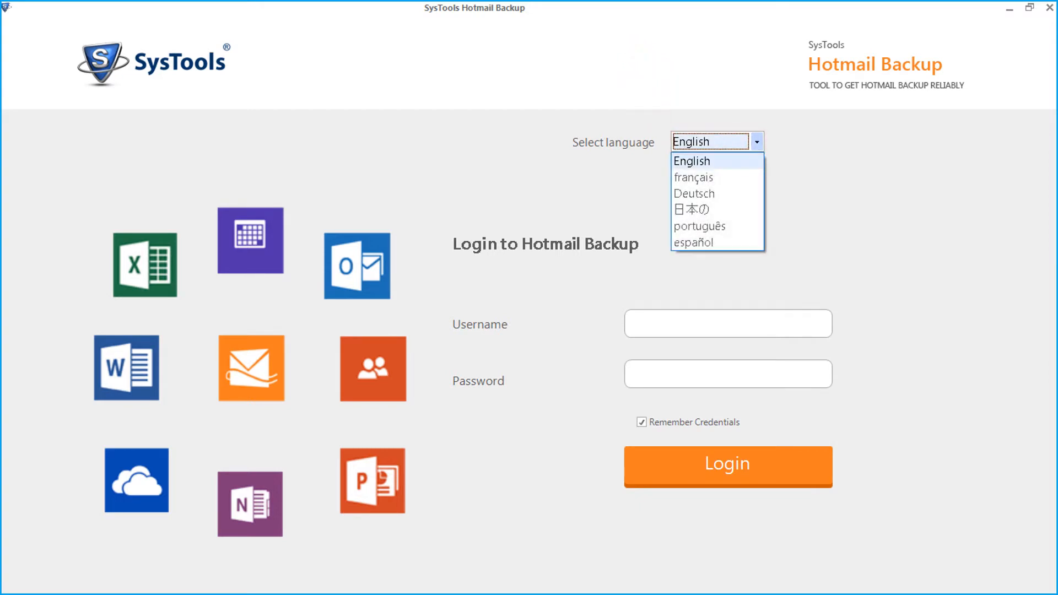
mouse_move(693, 177)
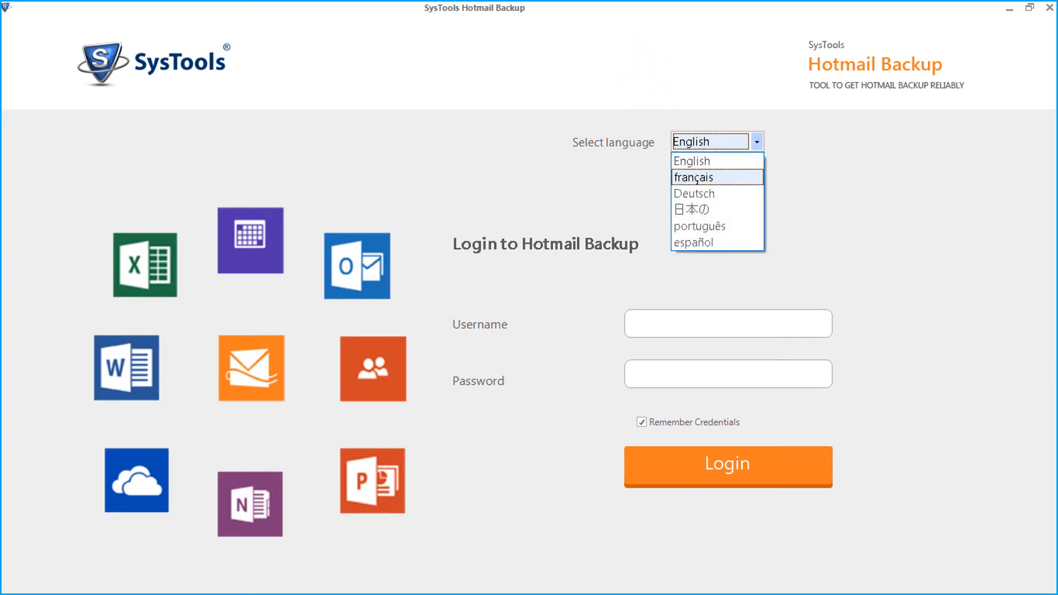
mouse_move(695, 194)
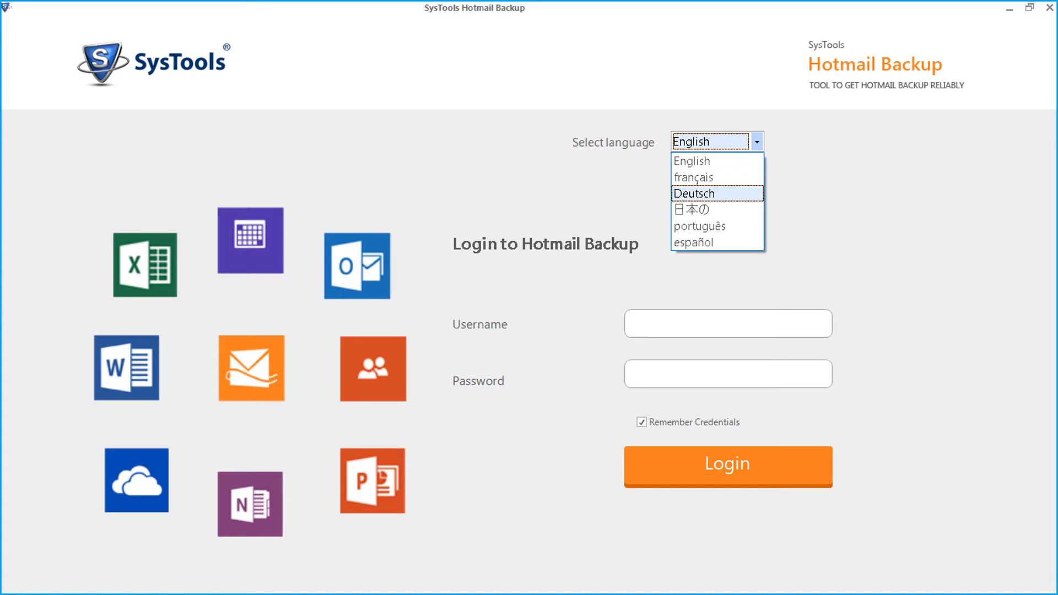
mouse_move(716, 161)
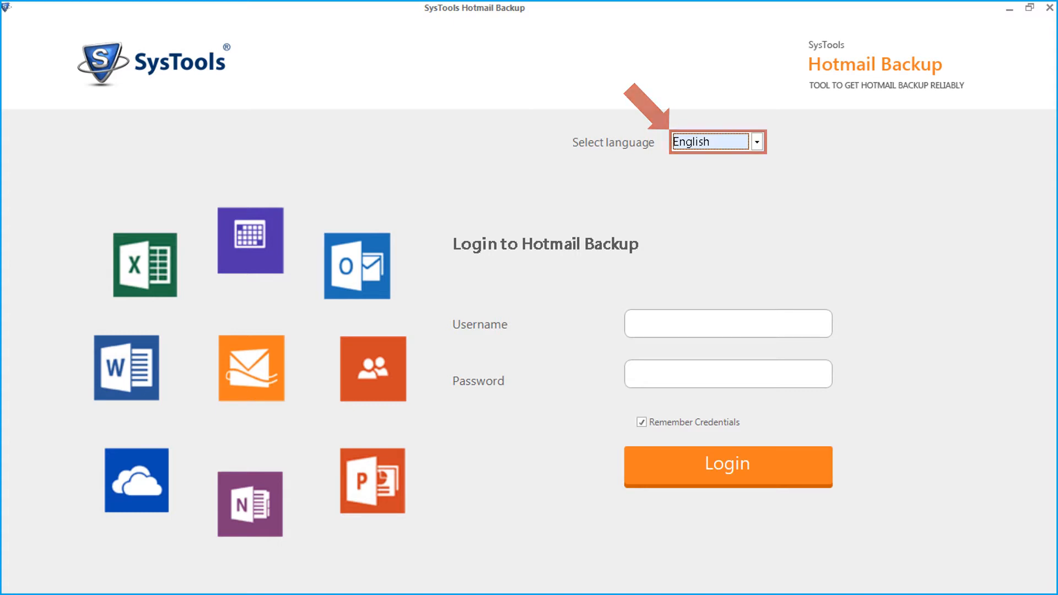
left_click(728, 324)
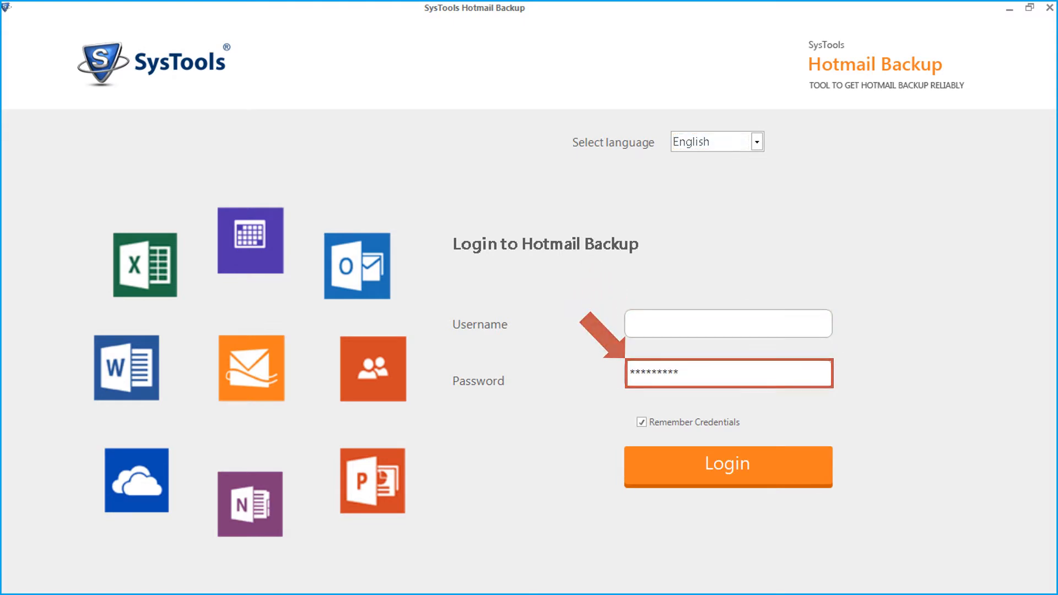
left_click(726, 466)
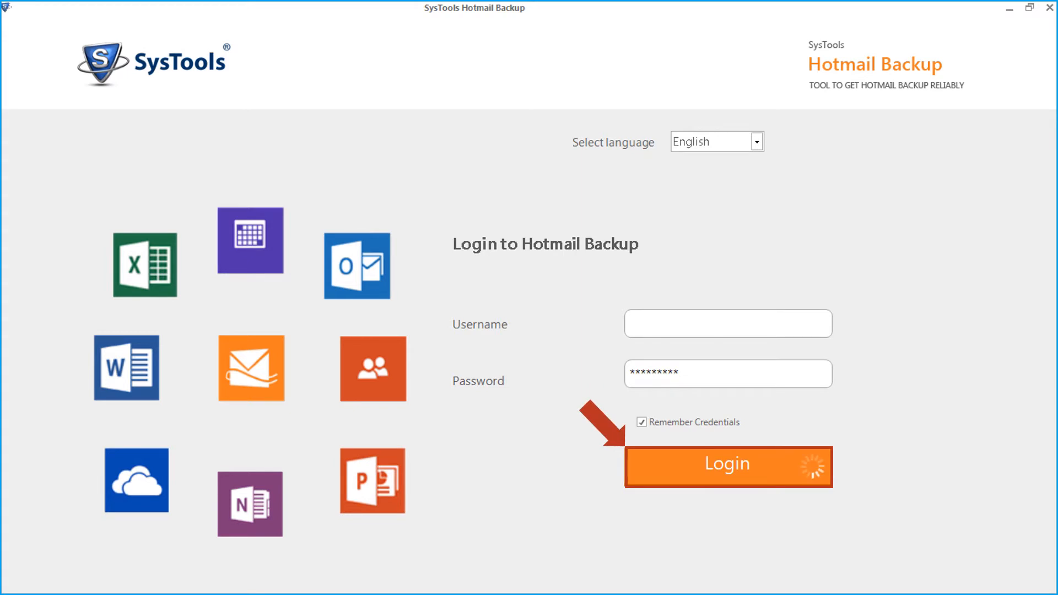
Select PST (Microsoft Outlook) under Select E-mail Format on the backup options screen
left_click(727, 467)
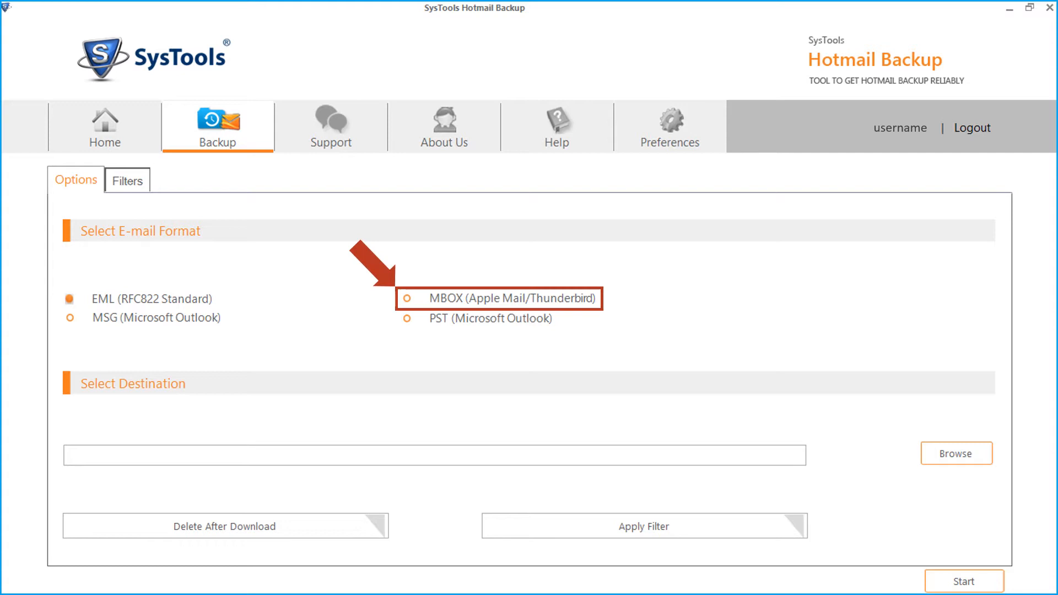
left_click(407, 298)
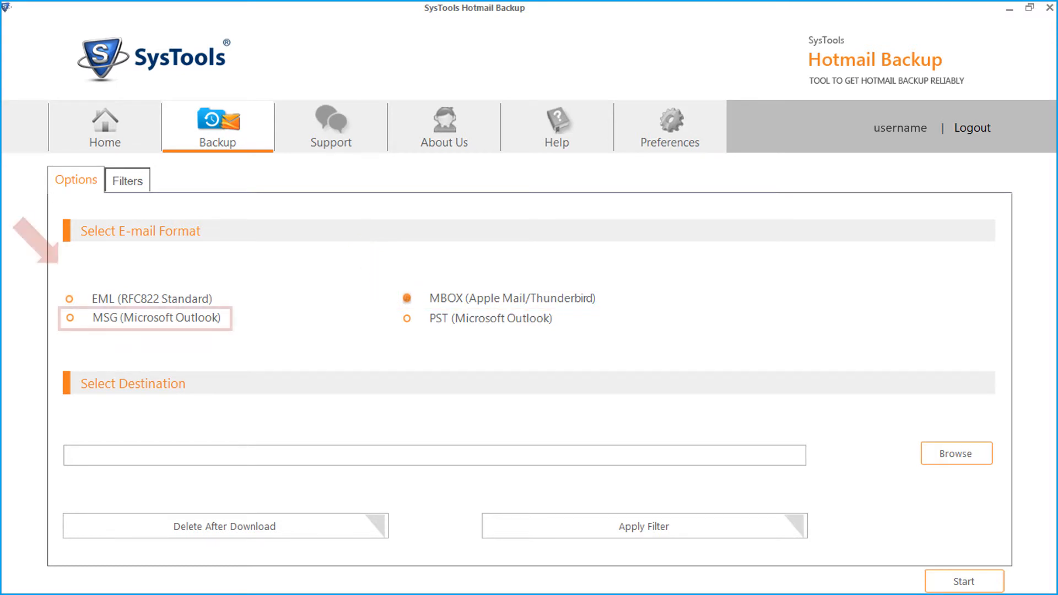
left_click(69, 318)
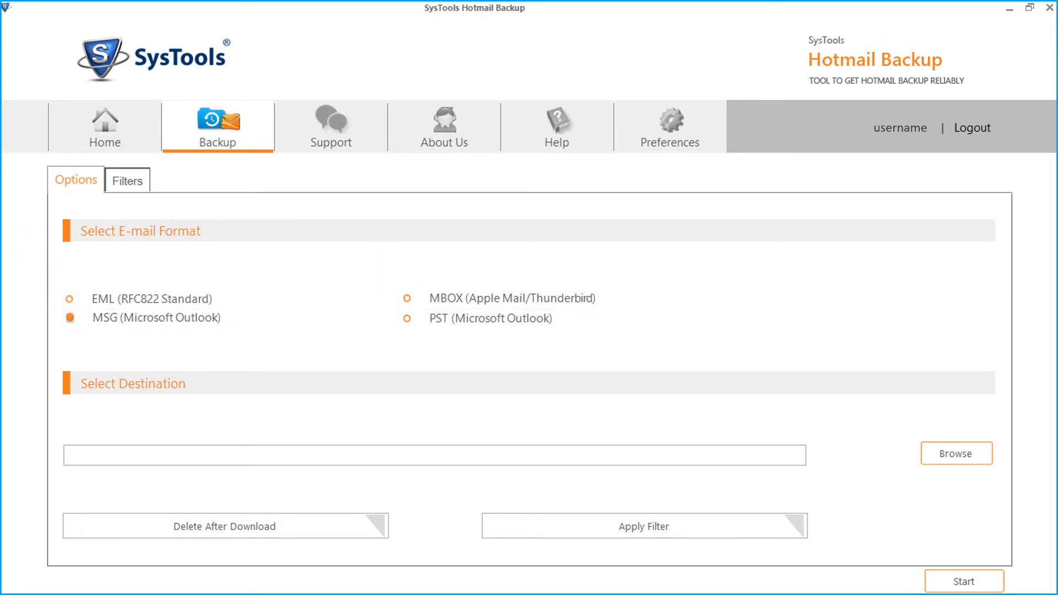
left_click(407, 318)
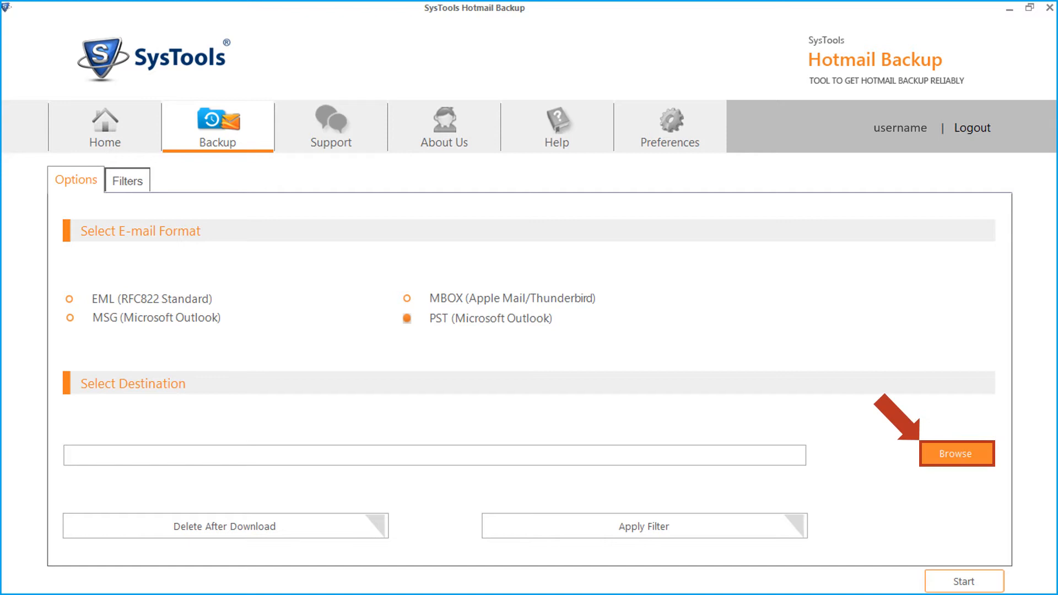
Browse to and confirm E:\HotMail Backup\PST Output as the destination folder
left_click(955, 453)
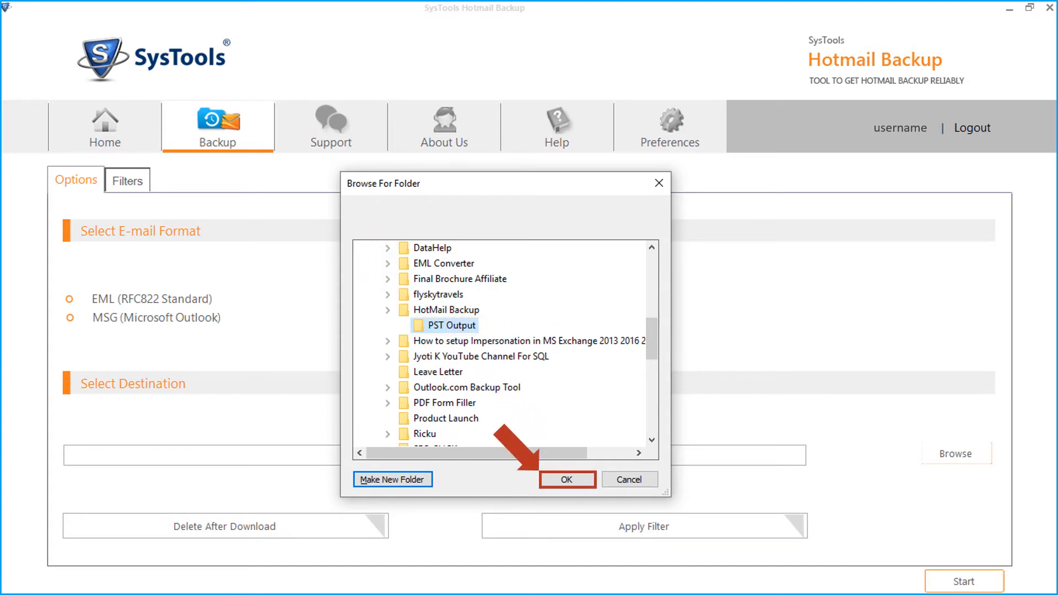
left_click(565, 478)
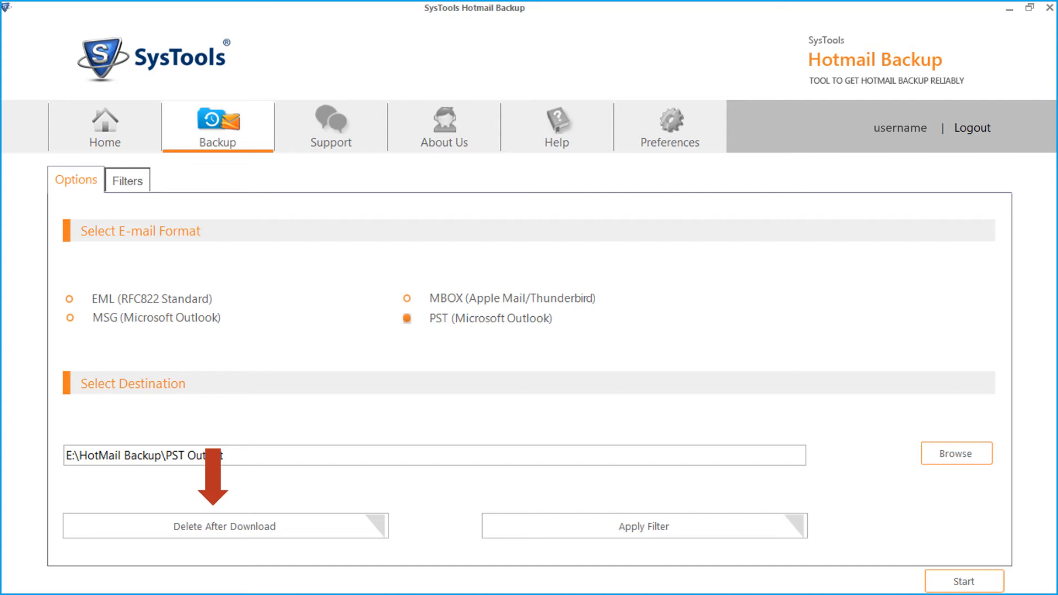
Turn on Delete After Download and confirm Yes in the warning dialog
left_click(224, 526)
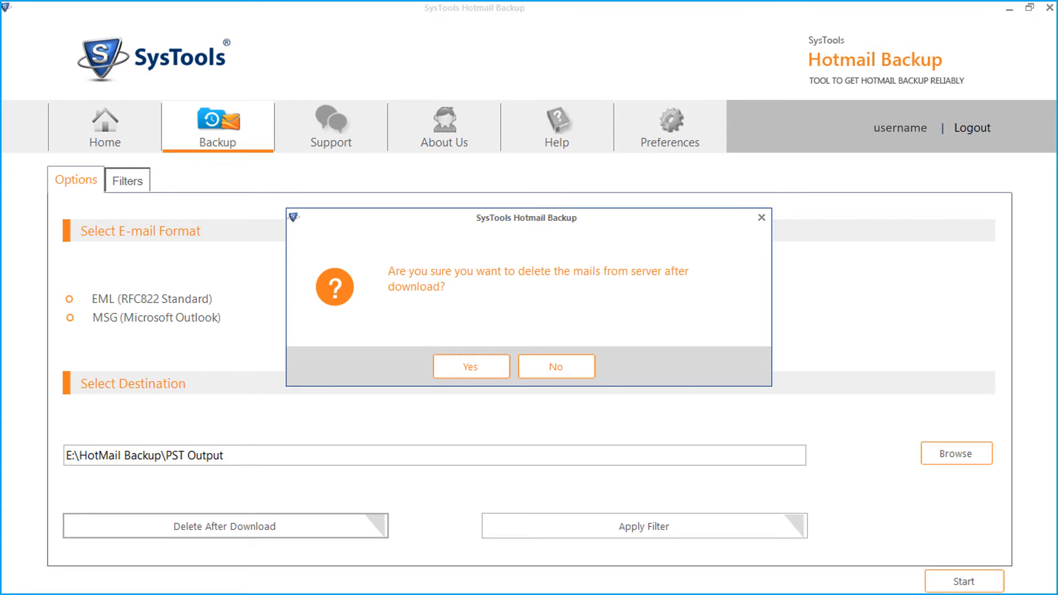
mouse_move(470, 366)
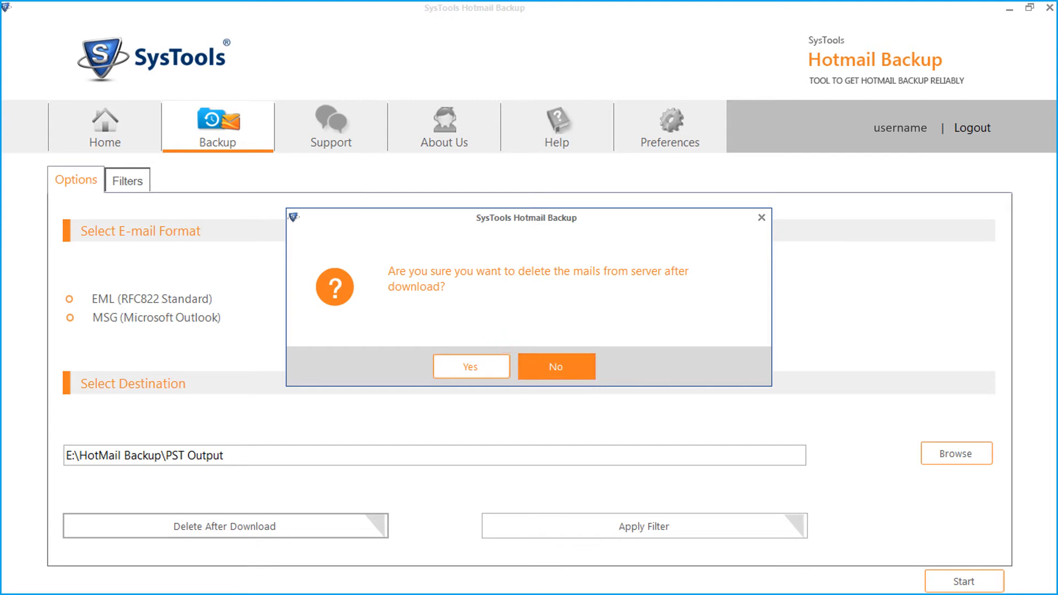
left_click(470, 366)
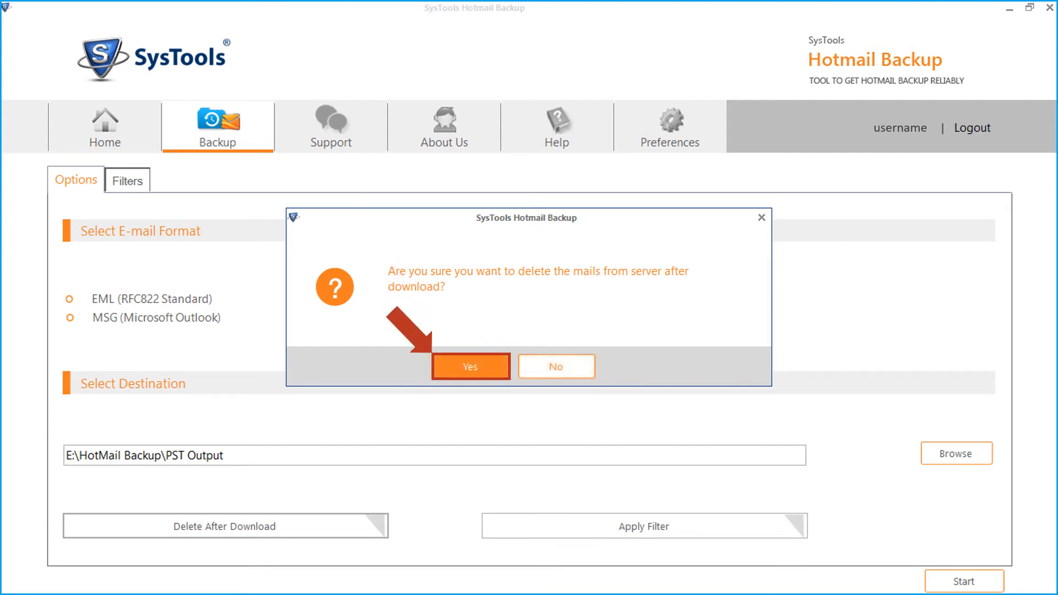
left_click(469, 366)
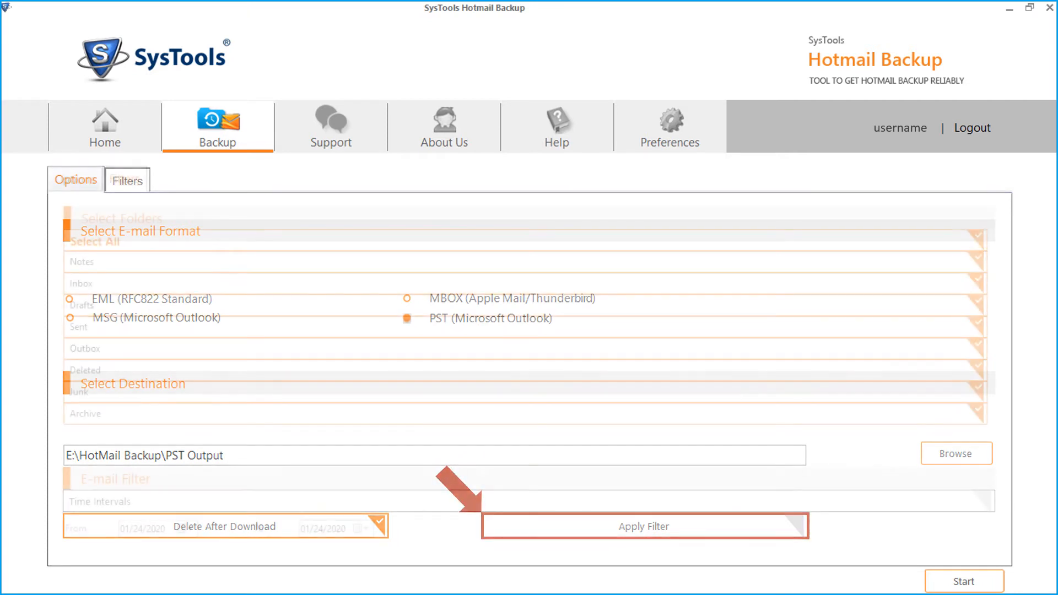
Apply a filter with Select All folders and Time Intervals from 07/25/2014 to 01/24/2020
left_click(126, 180)
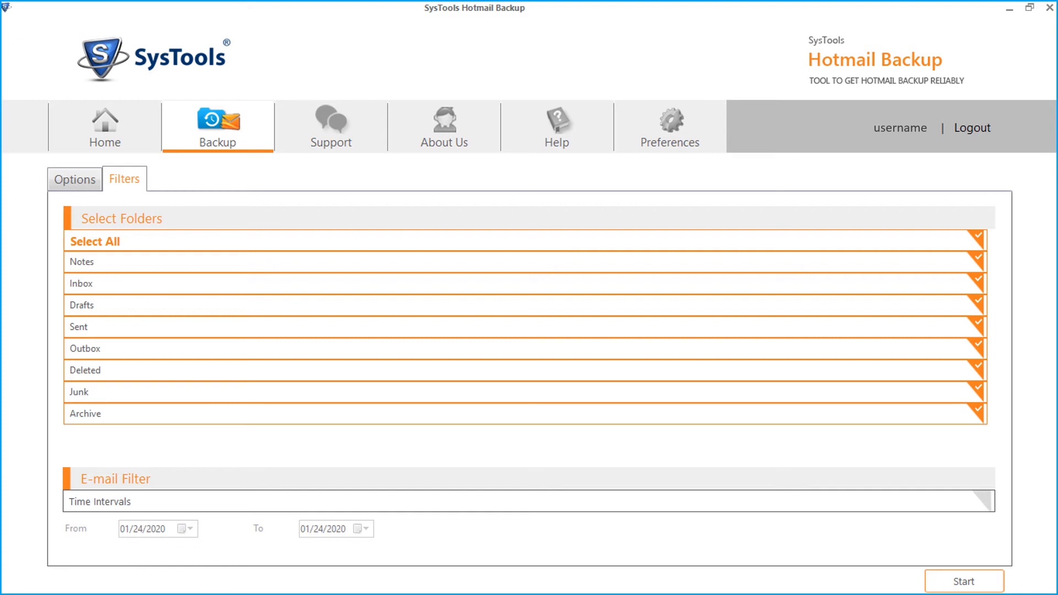
left_click(94, 241)
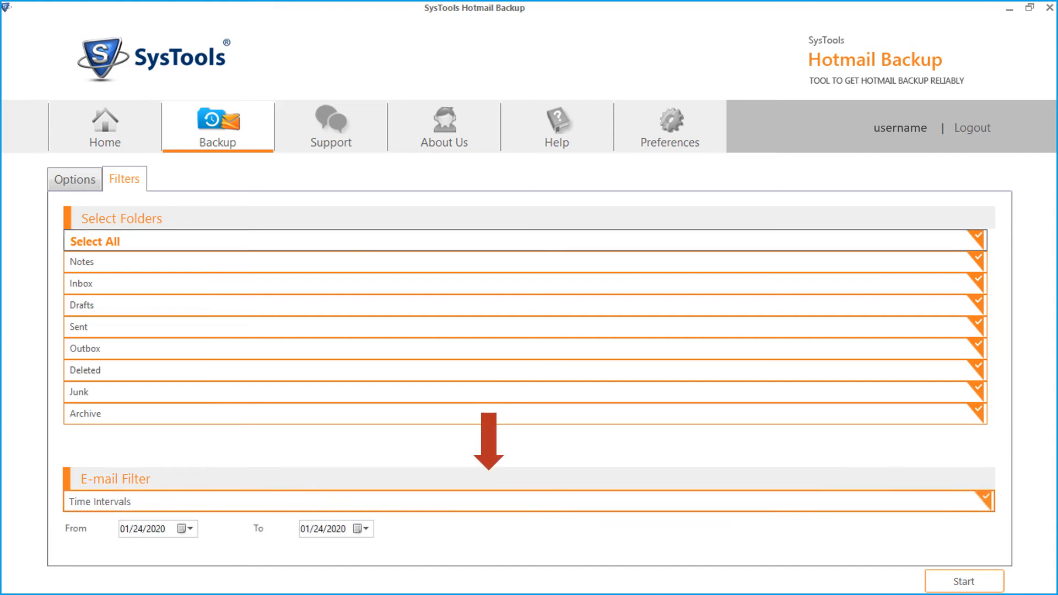
left_click(189, 529)
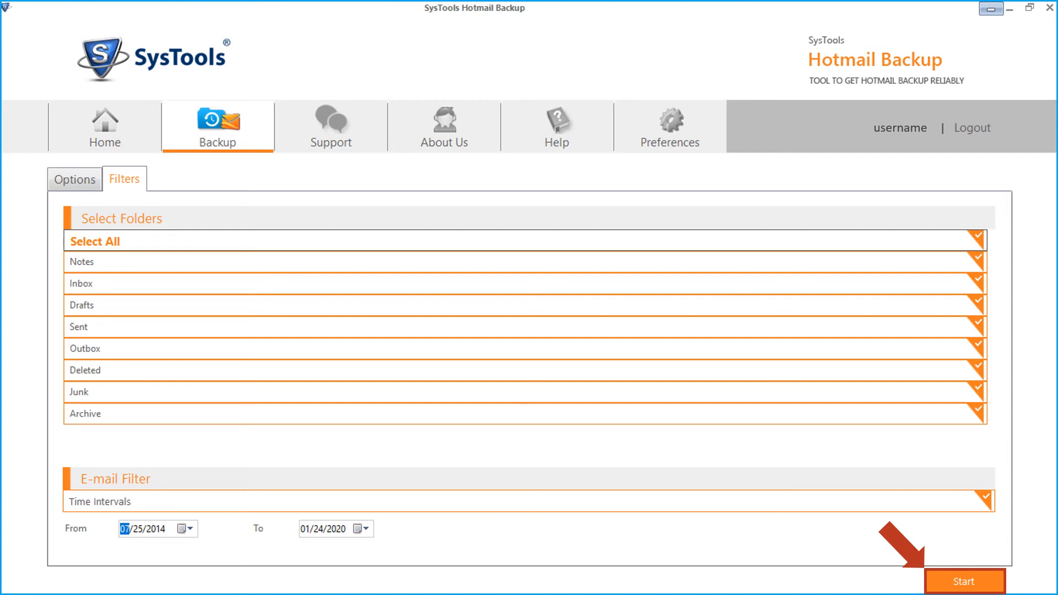
Start the backup and dismiss the download-completed message at 100%
left_click(963, 581)
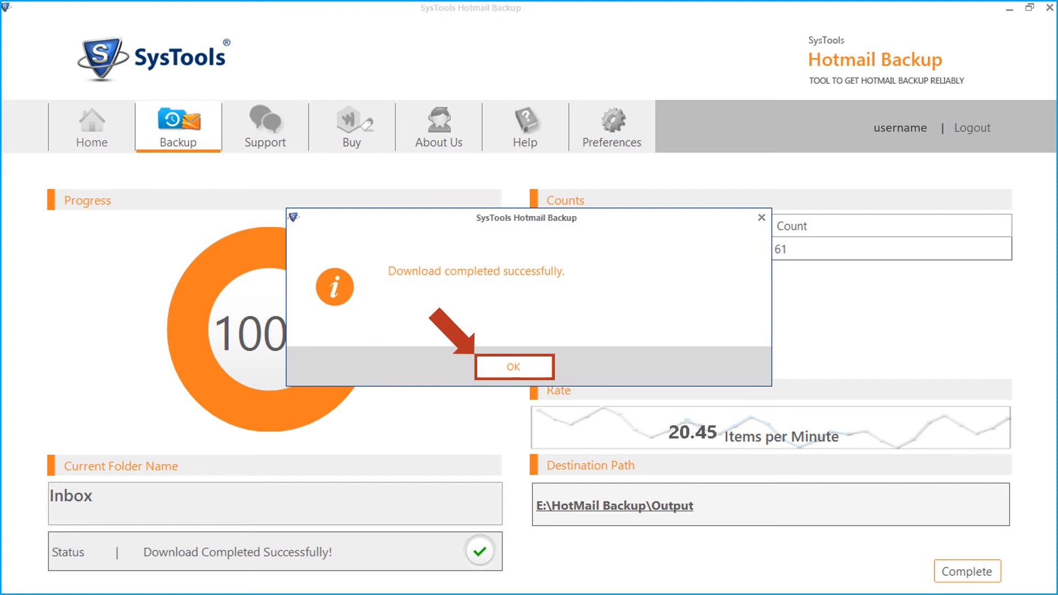
left_click(514, 366)
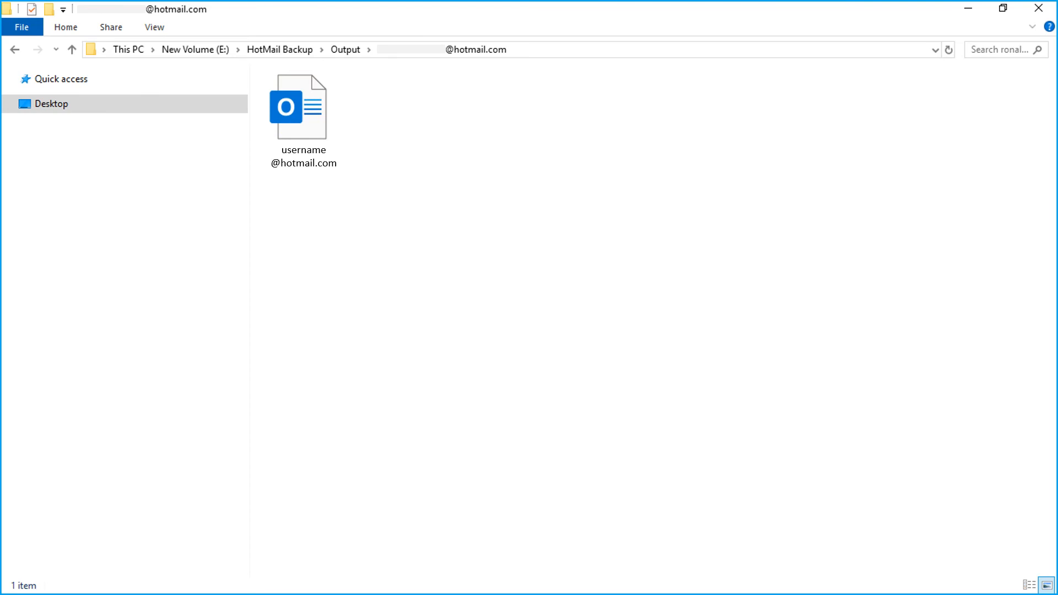
Open the PST from E:\HotMail Backup\Output in Outlook and show its Inbox
double_click(298, 106)
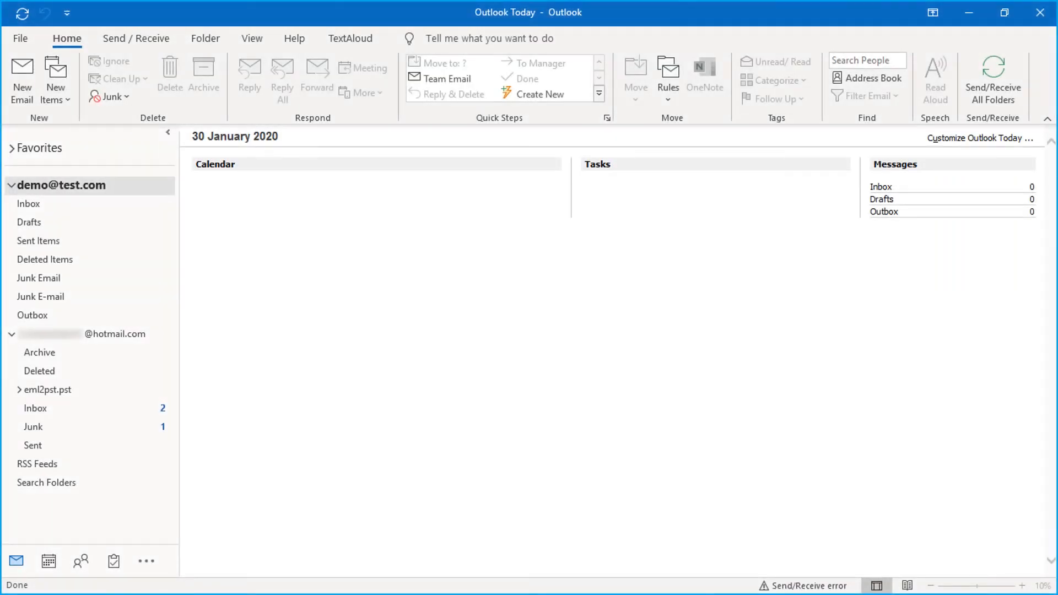
left_click(28, 408)
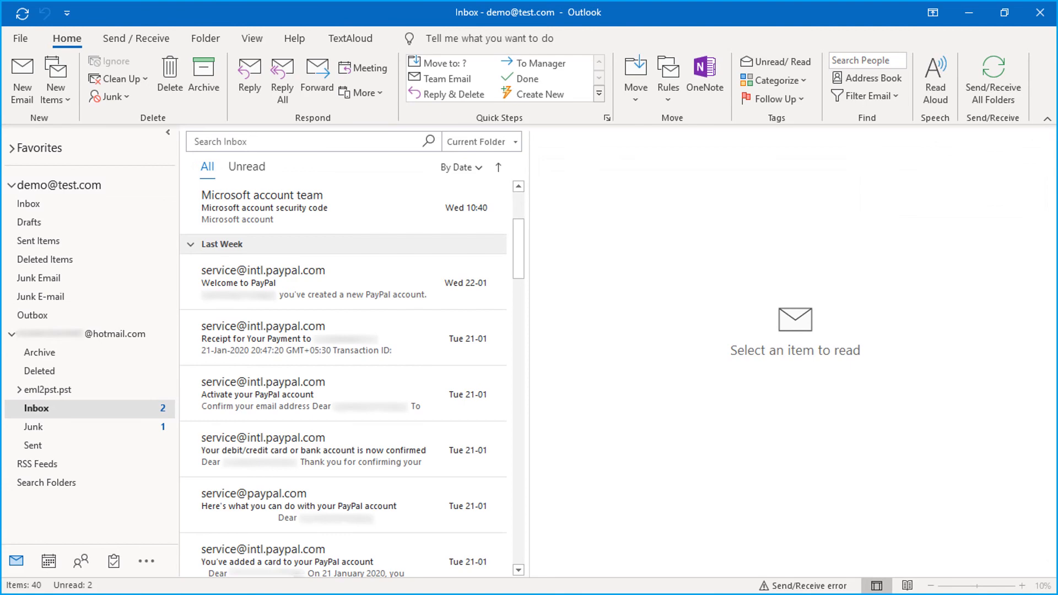